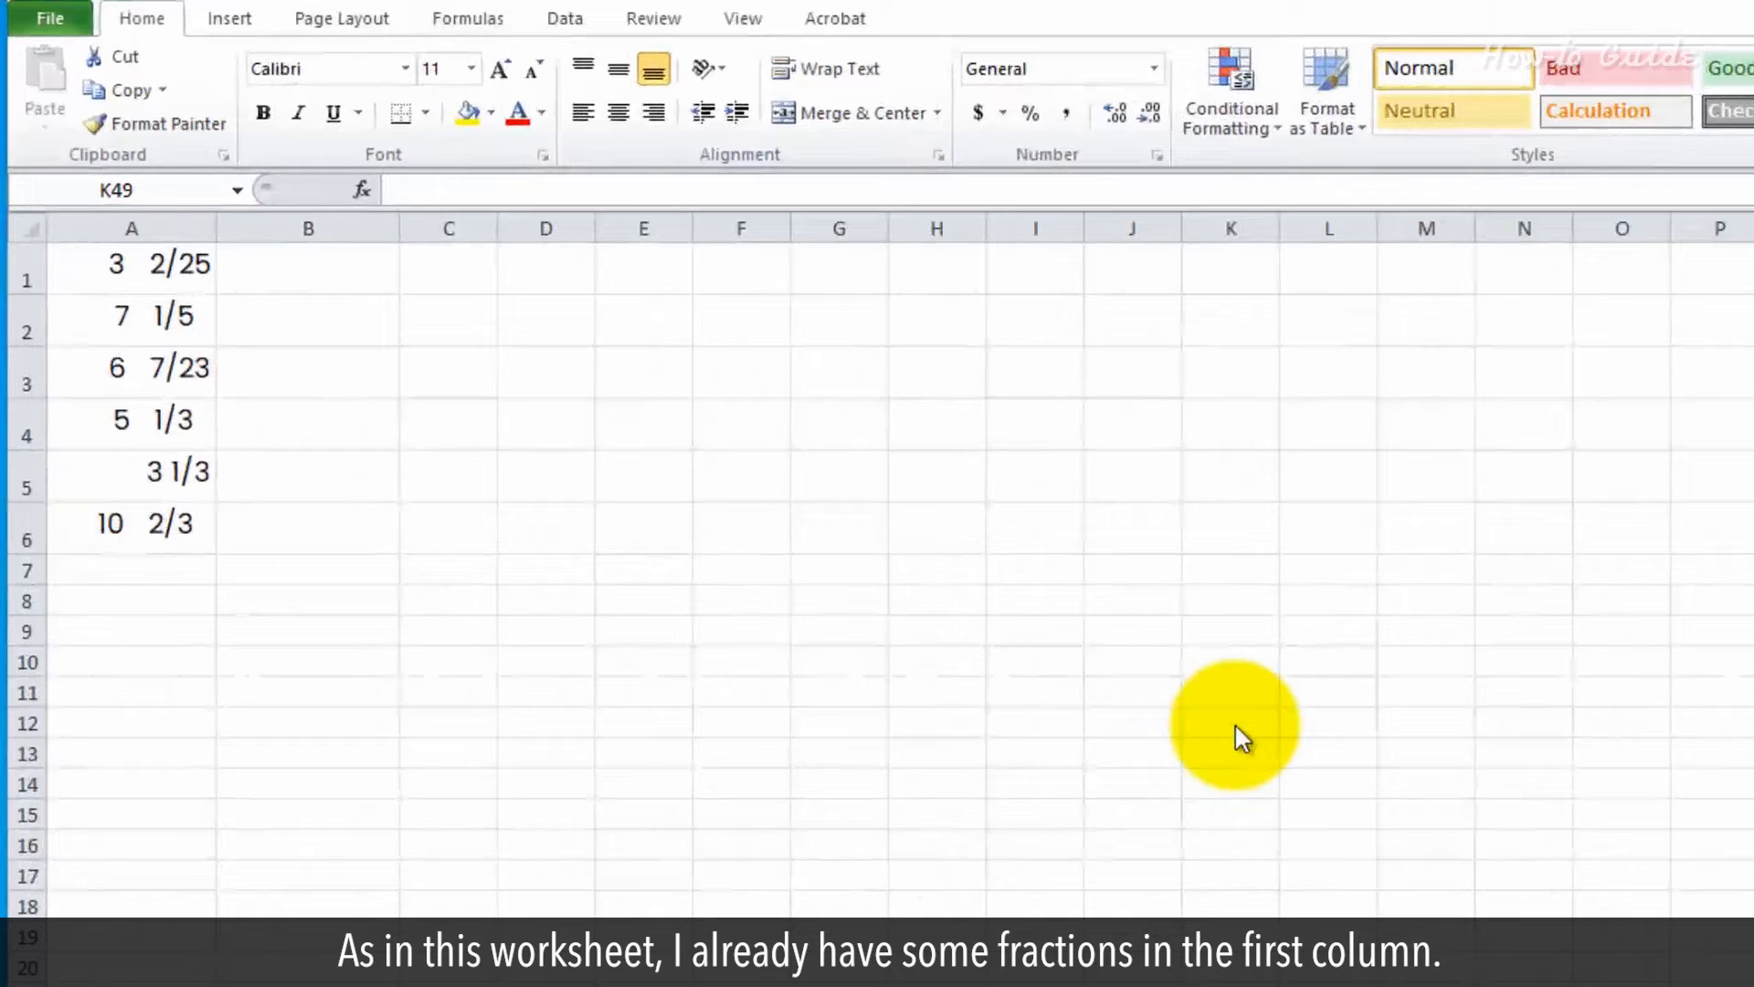
mouse_move(111, 341)
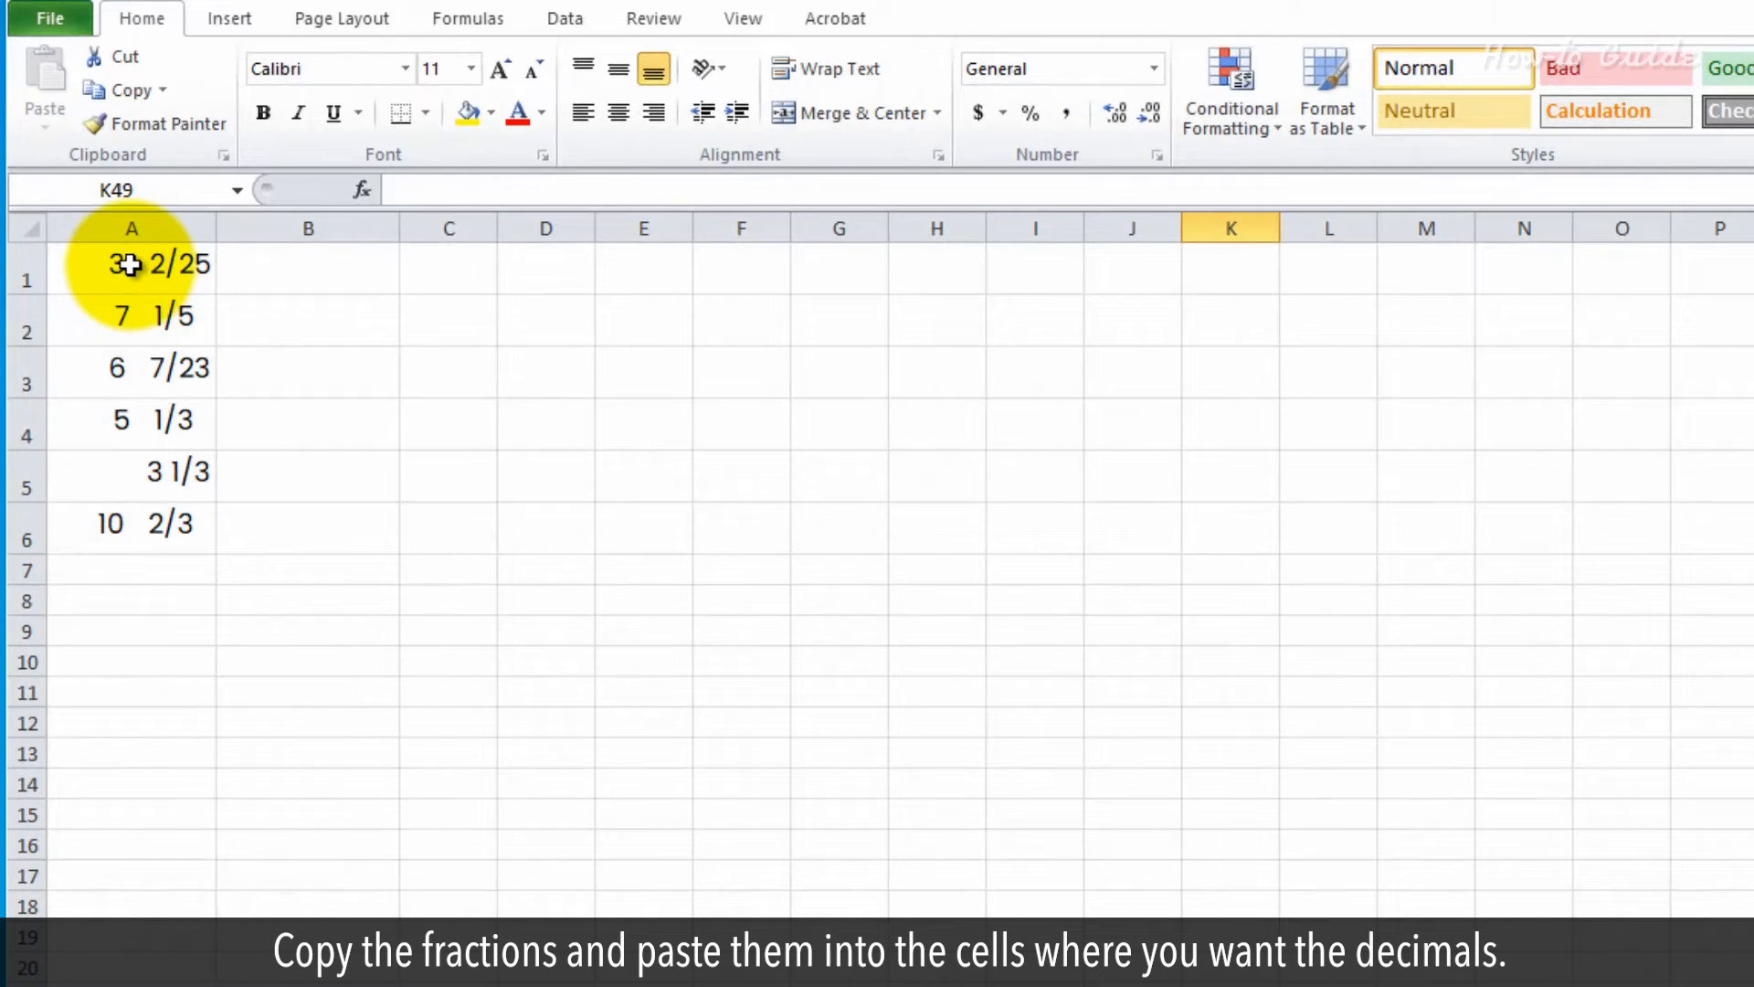
- Copy the six fractions from A1:A6 and paste them into B1:B6
drag(131, 264, 131, 368)
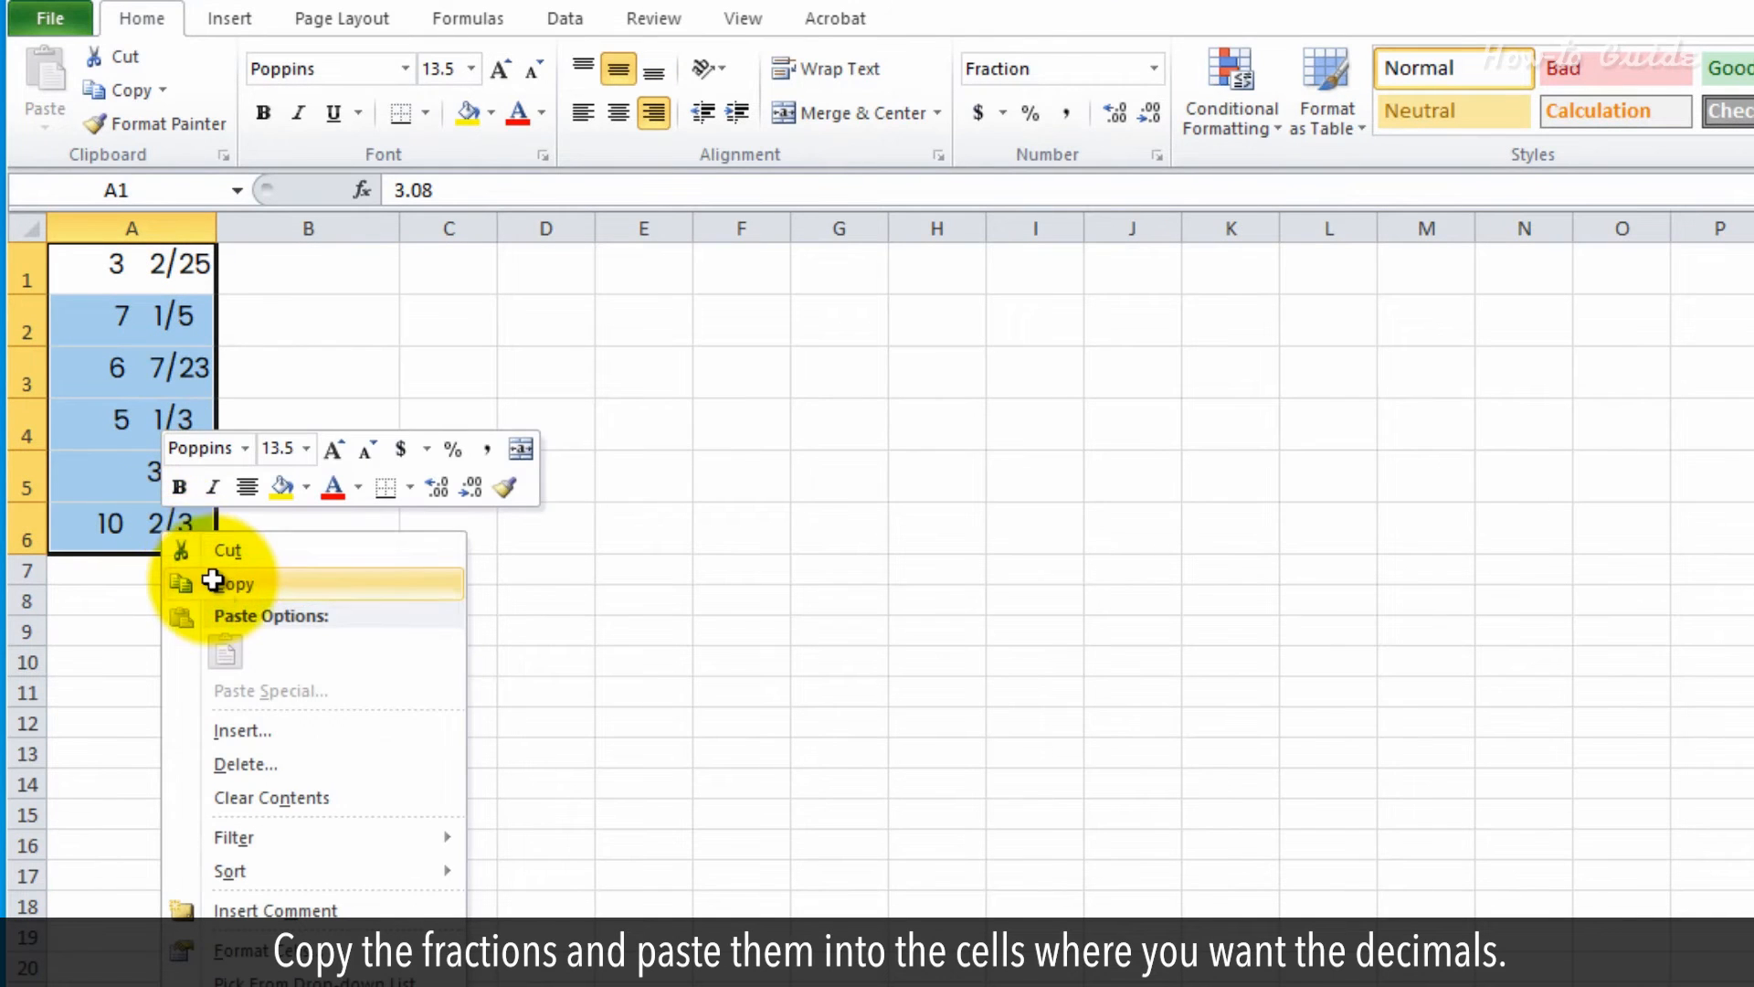
right_click(308, 266)
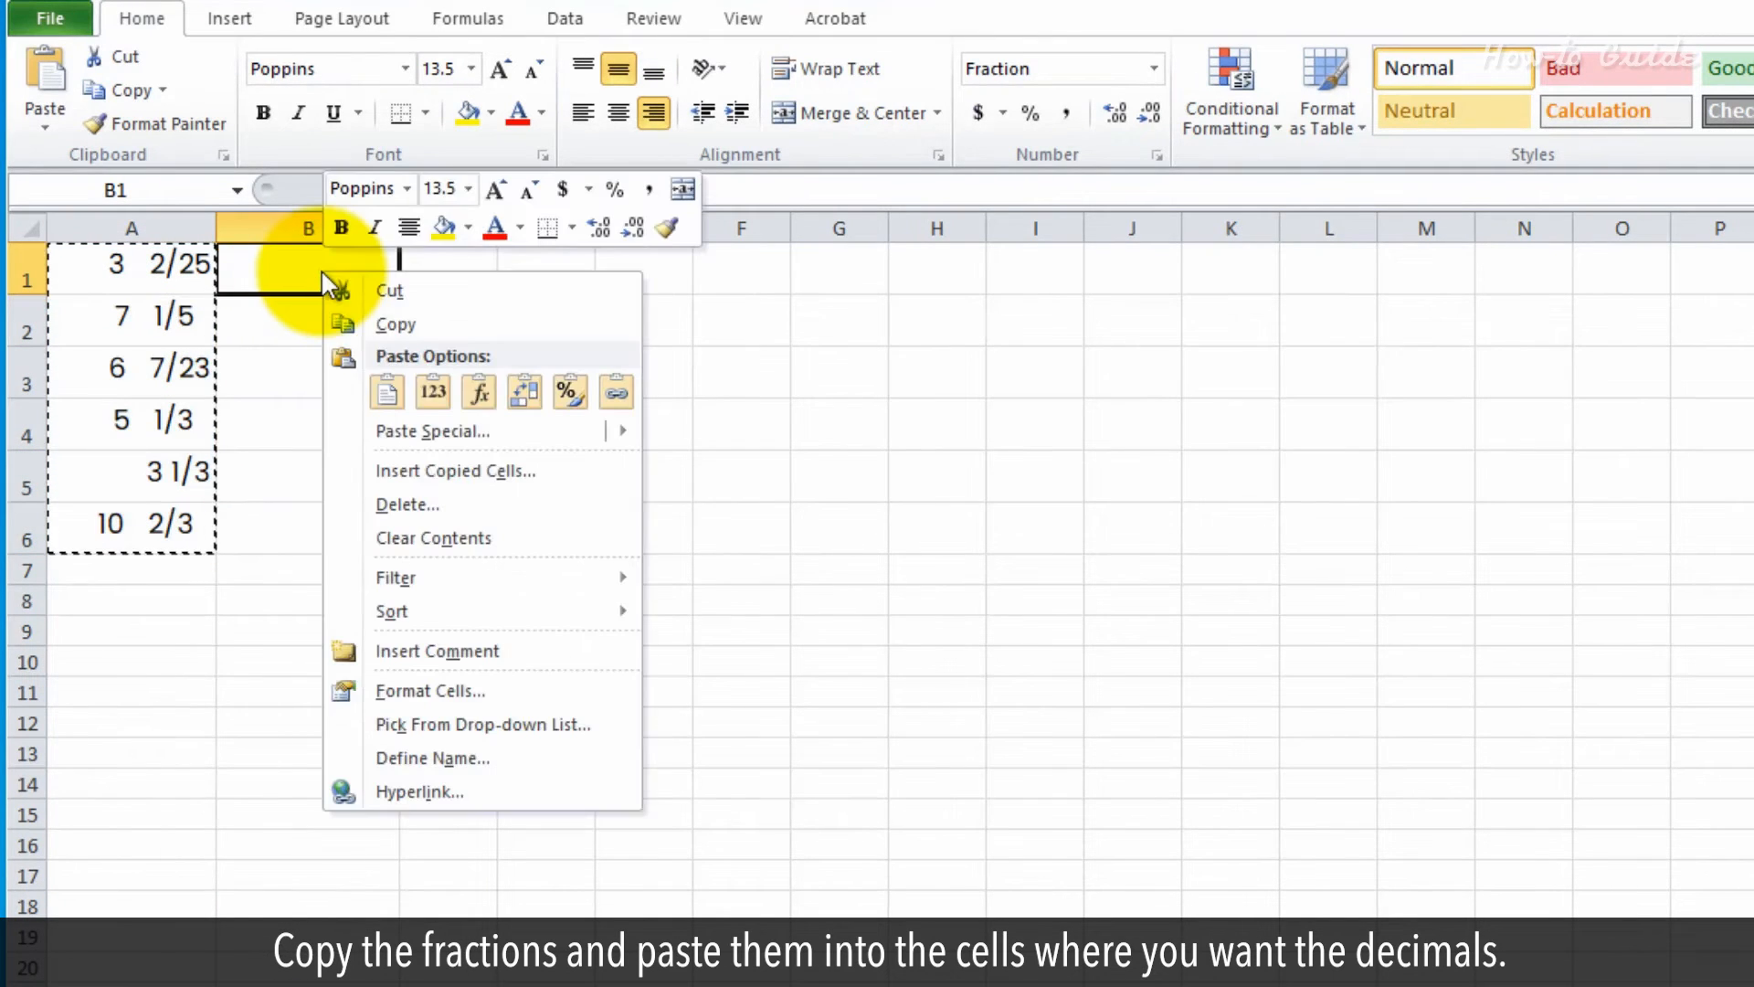
click(385, 392)
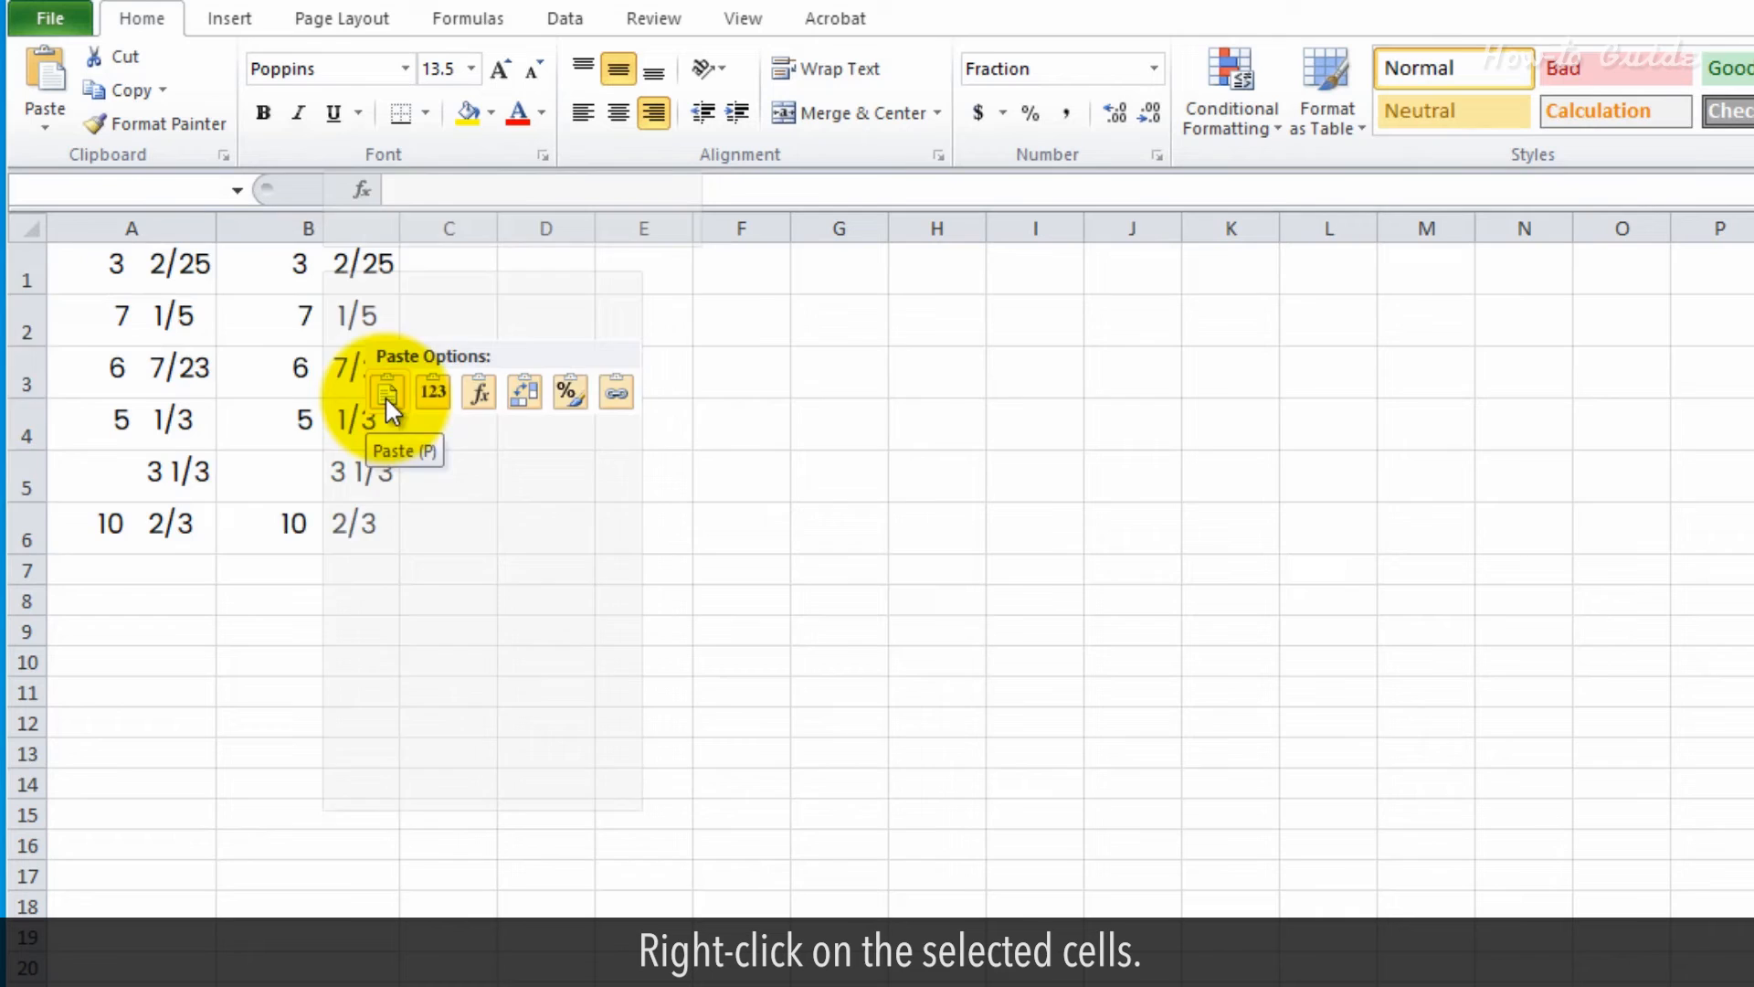
- Format B1:B6 as Number with two decimals, showing 3.08 down to 10.67
right_click(313, 420)
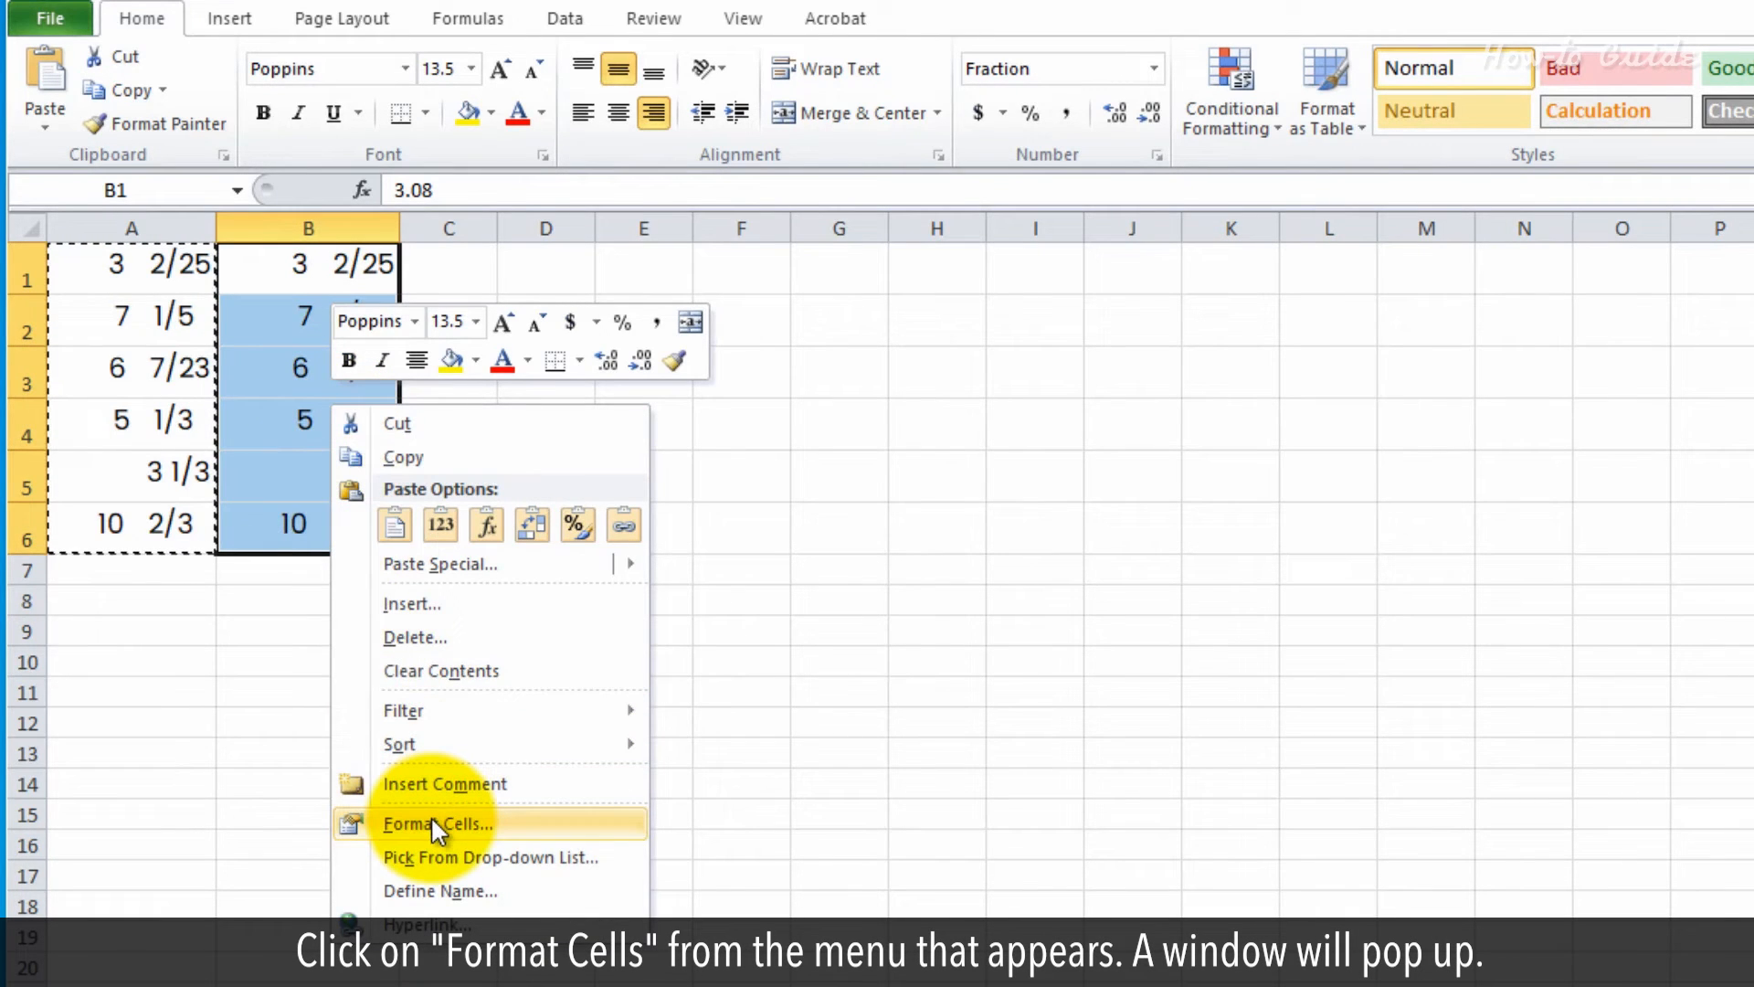
click(438, 823)
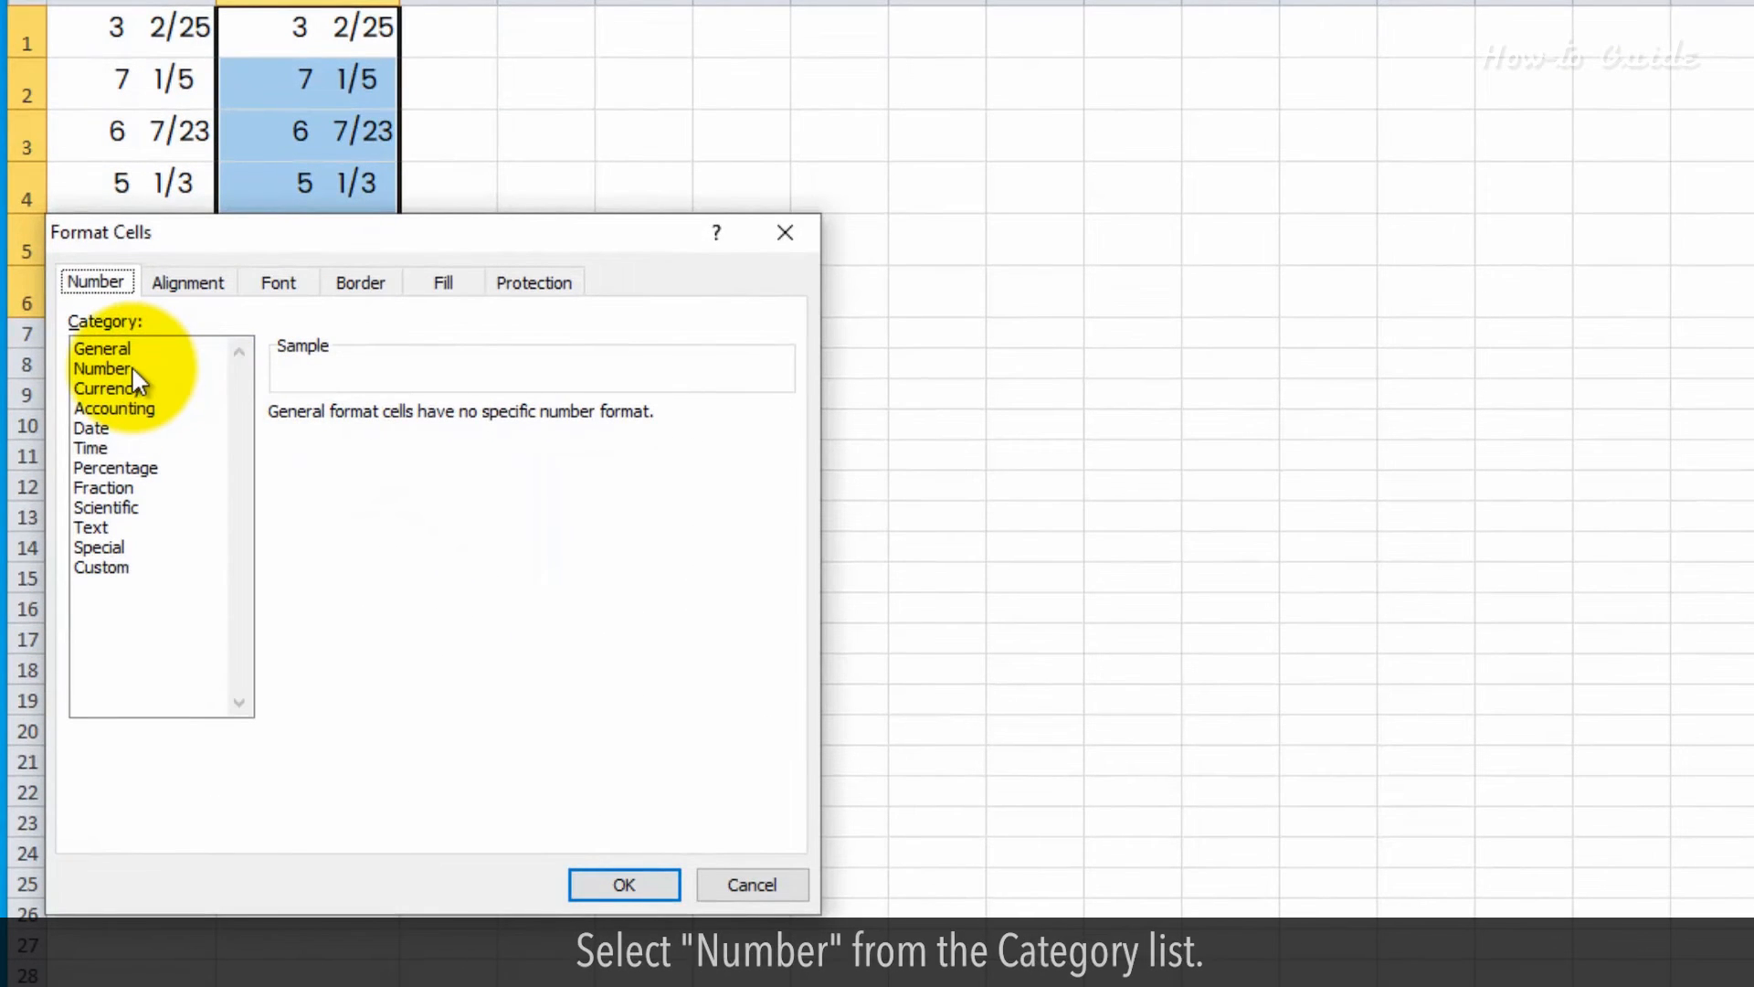
click(104, 368)
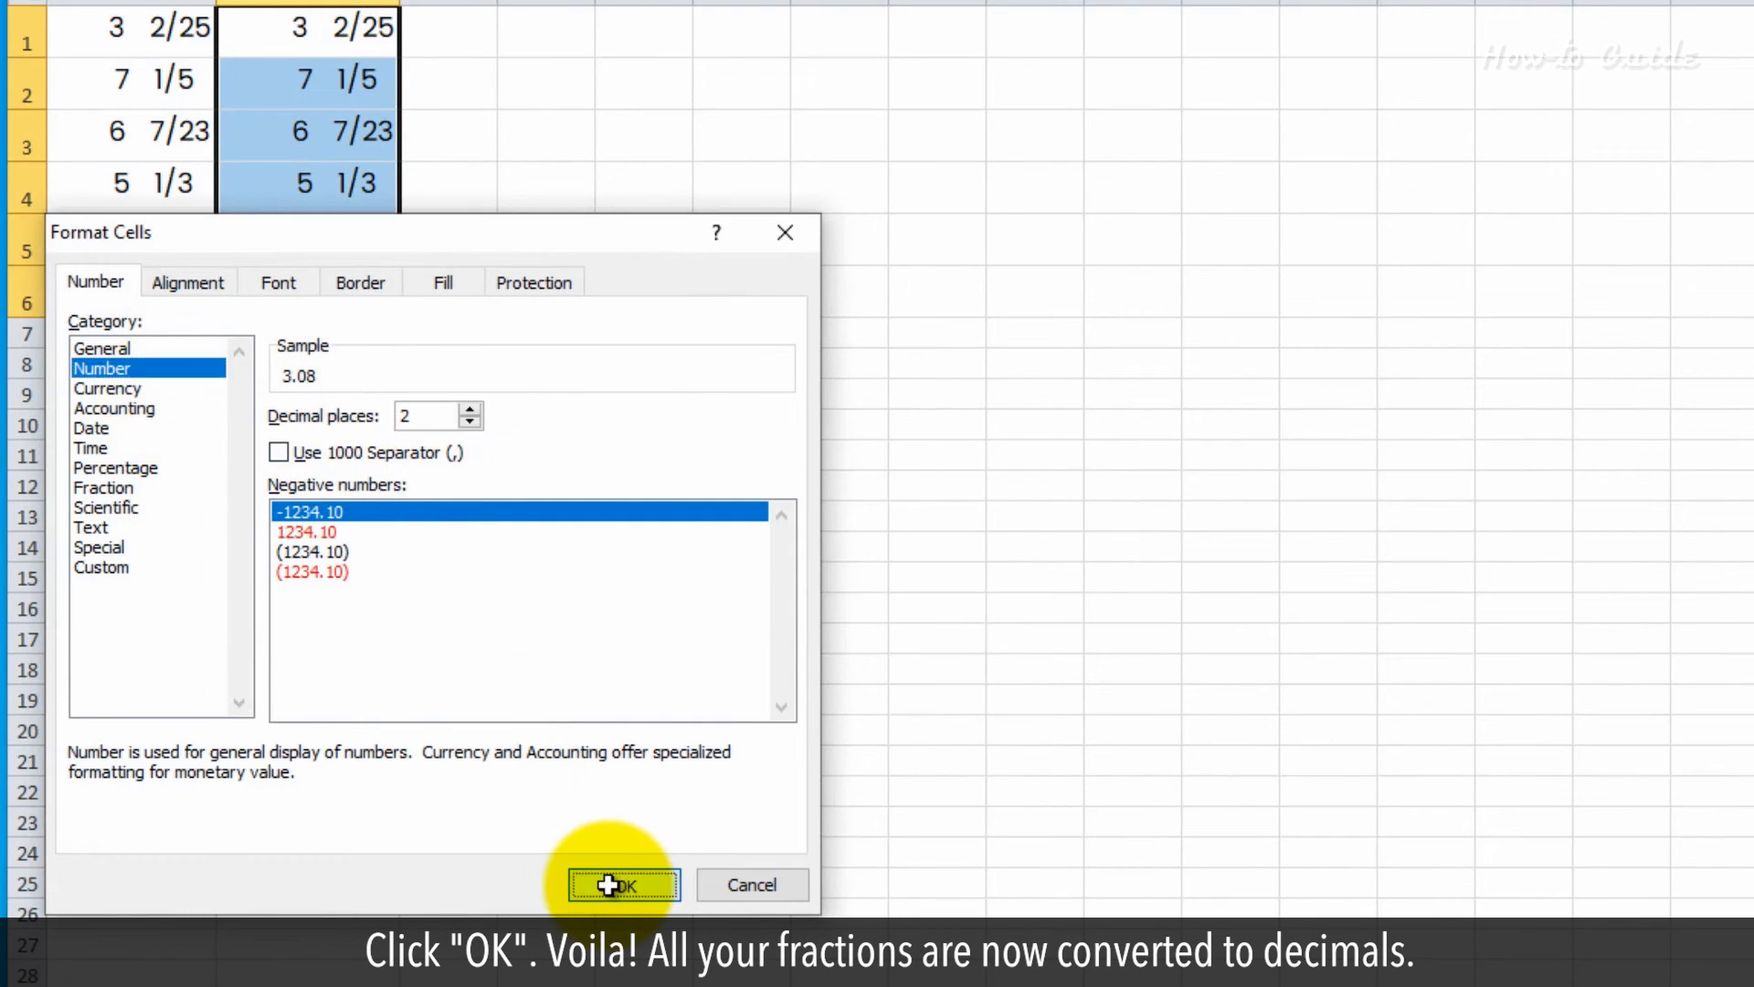
click(623, 883)
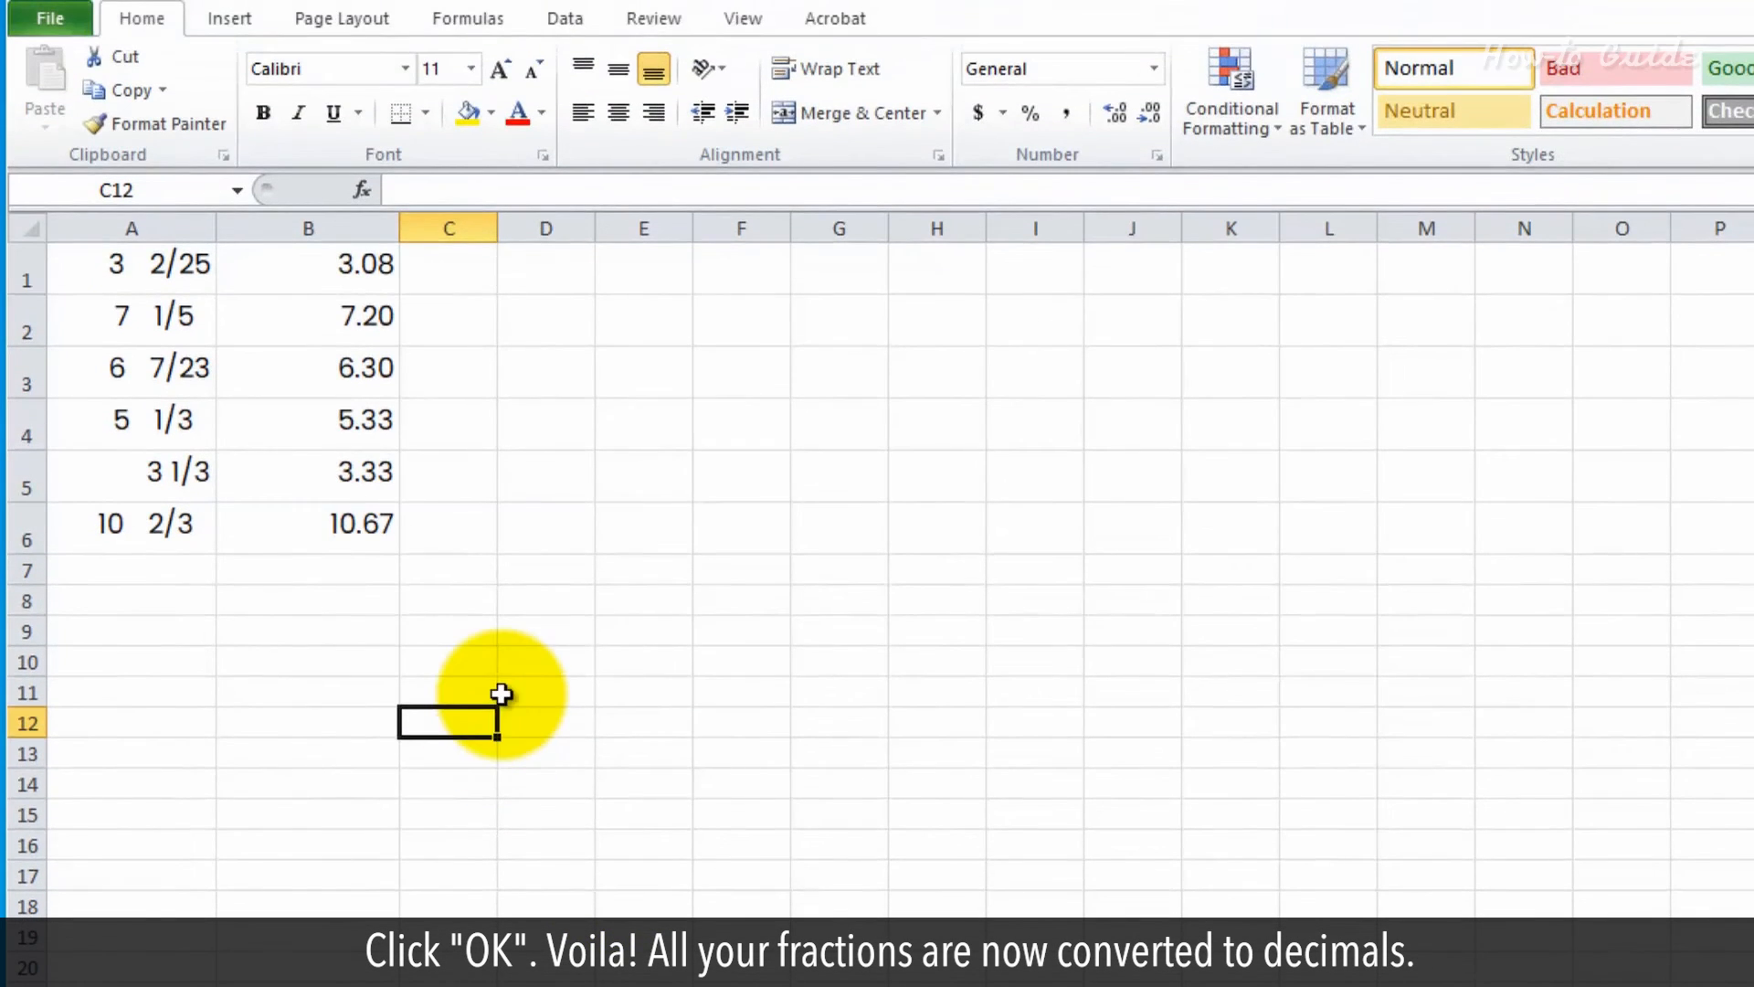
mouse_move(435, 627)
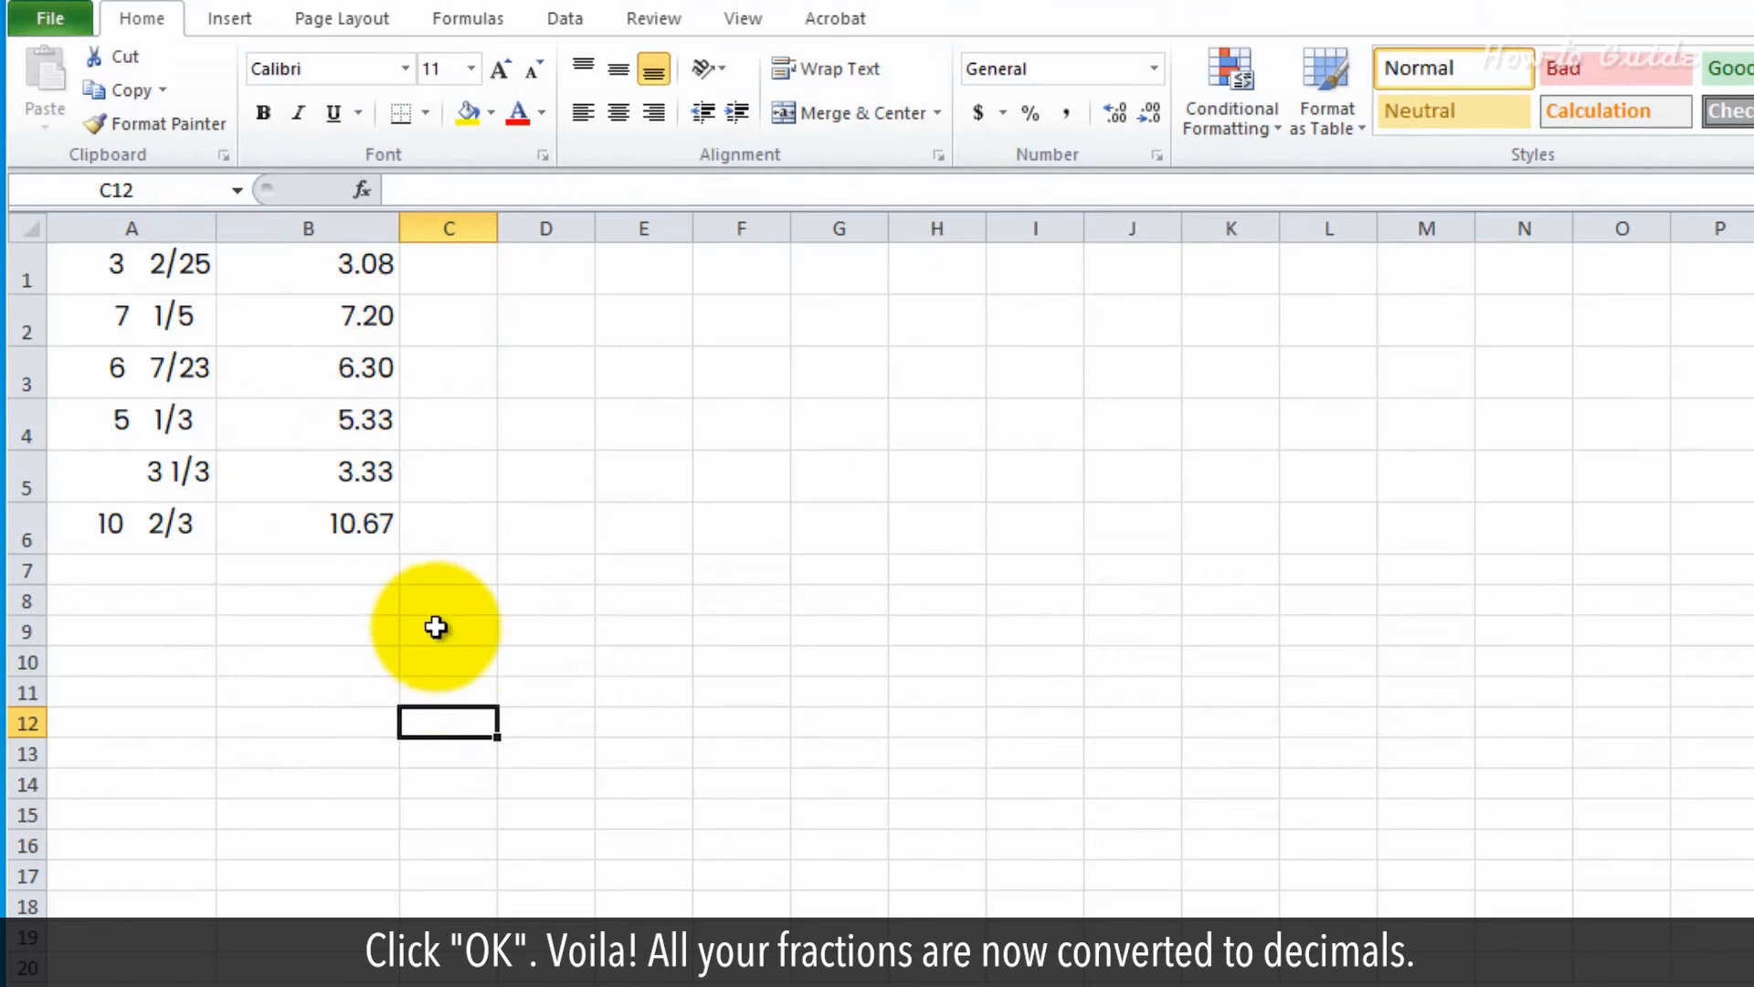